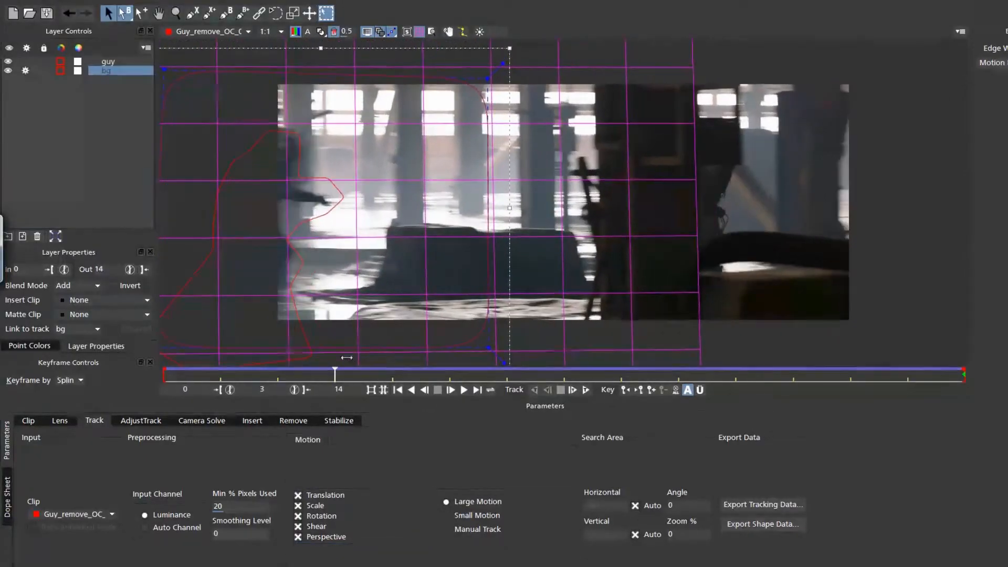
Step: Rename the layer to Phone Track, track it forward, then move to AdjustTrack to check the surface
click(294, 420)
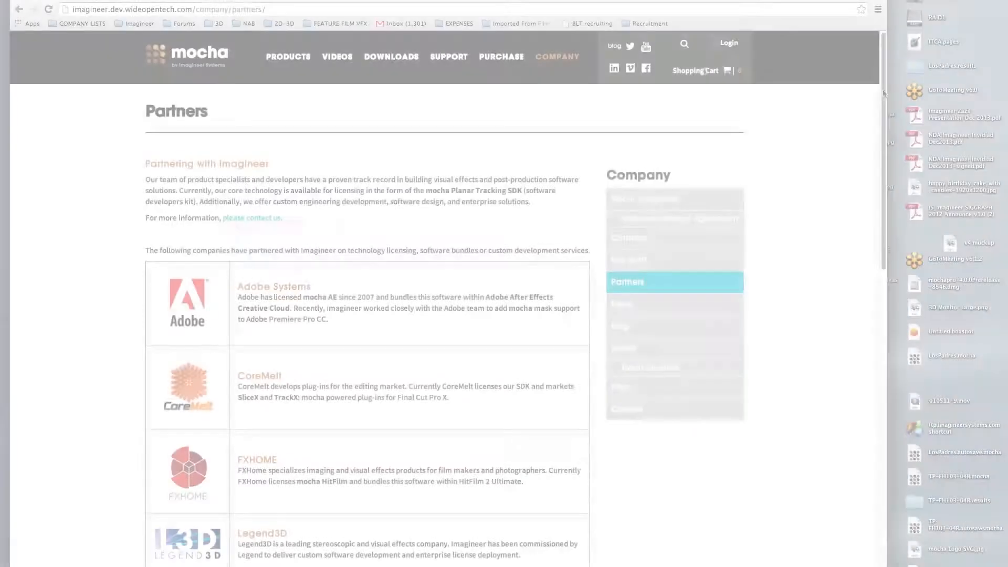
scroll(down, 3)
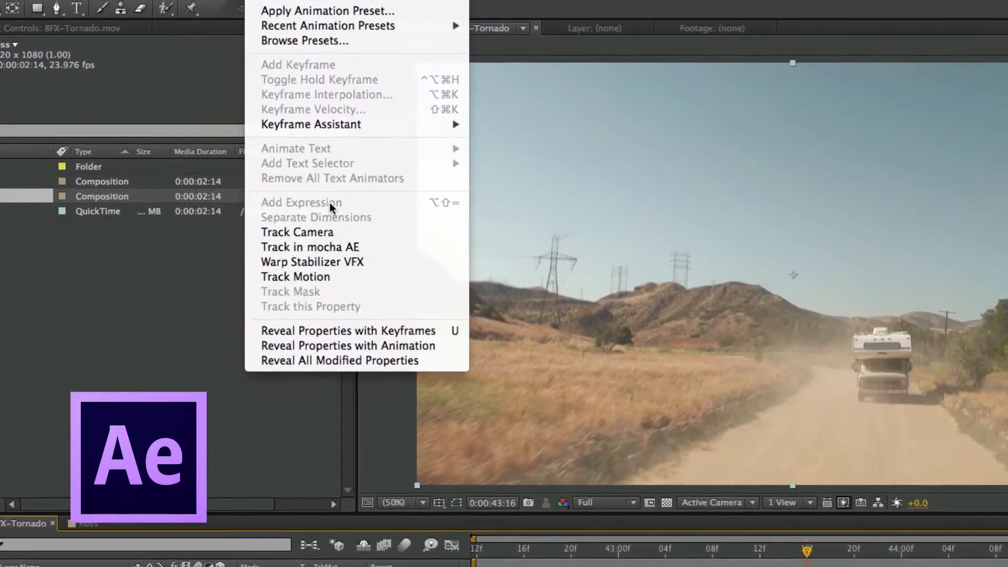
click(310, 246)
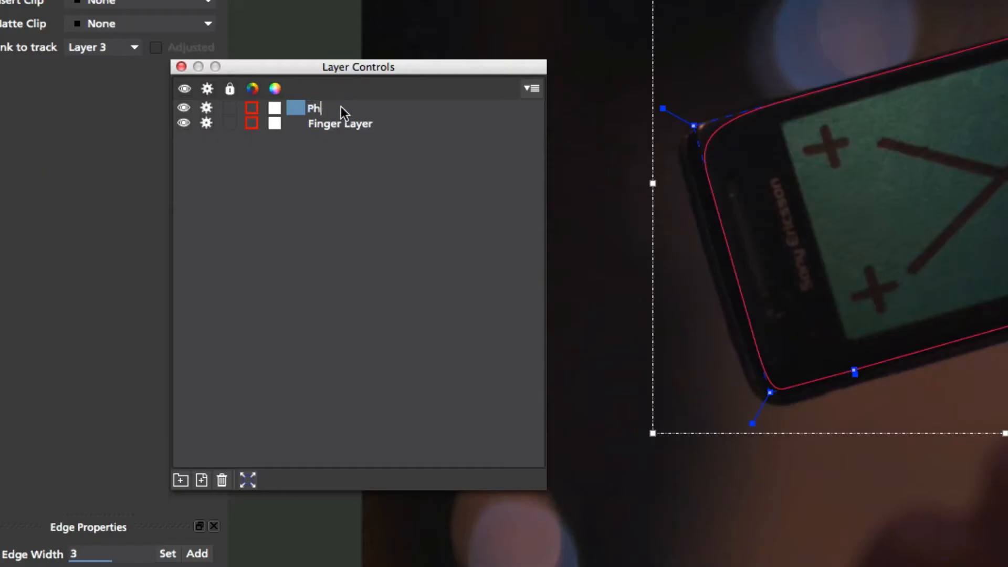
text(one Track)
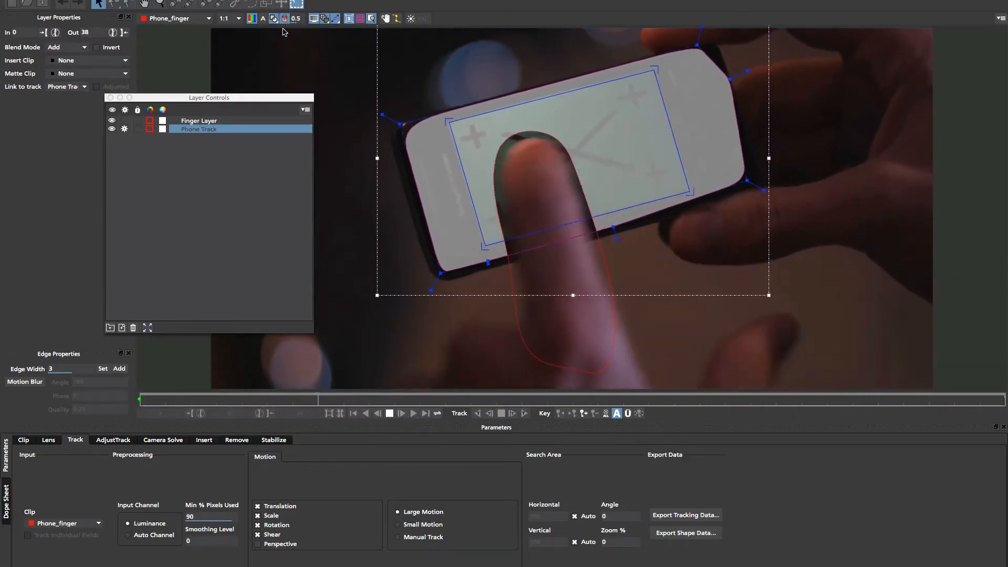
click(114, 440)
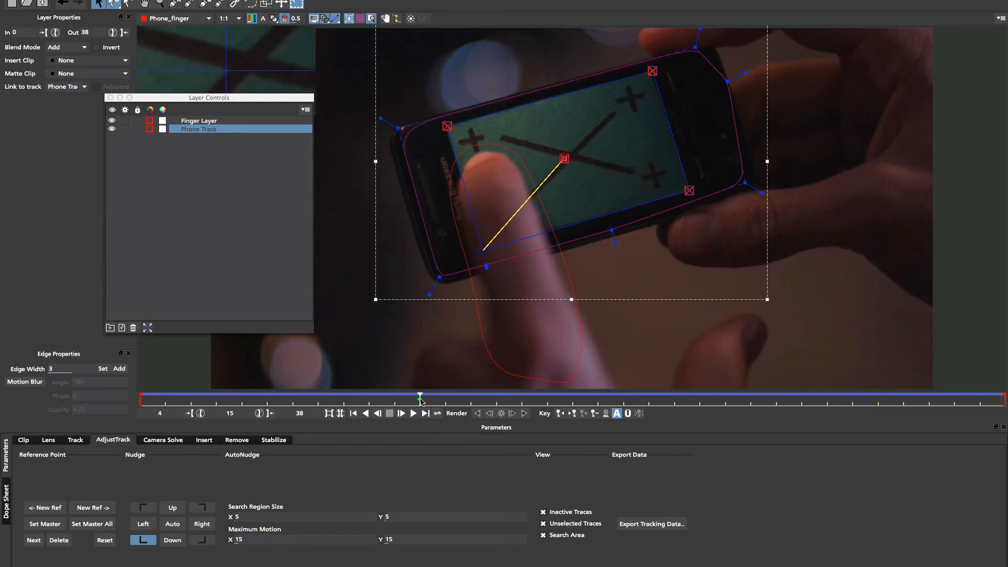